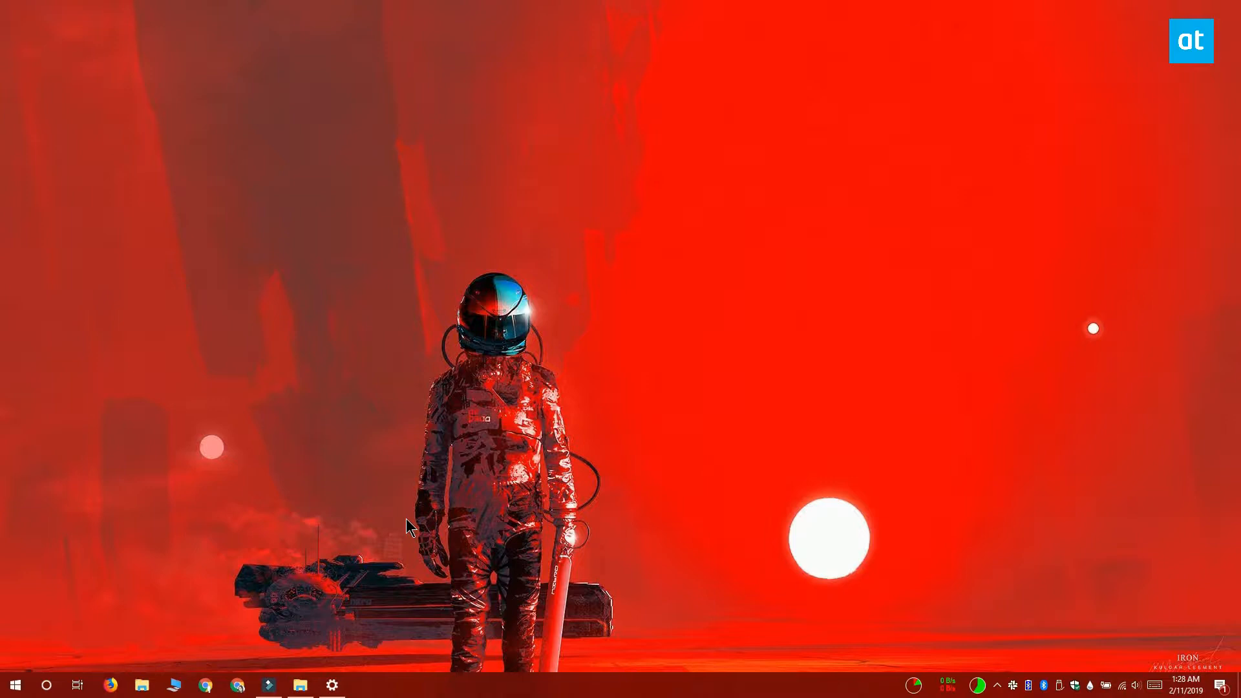
pyautogui.moveTo(351, 696)
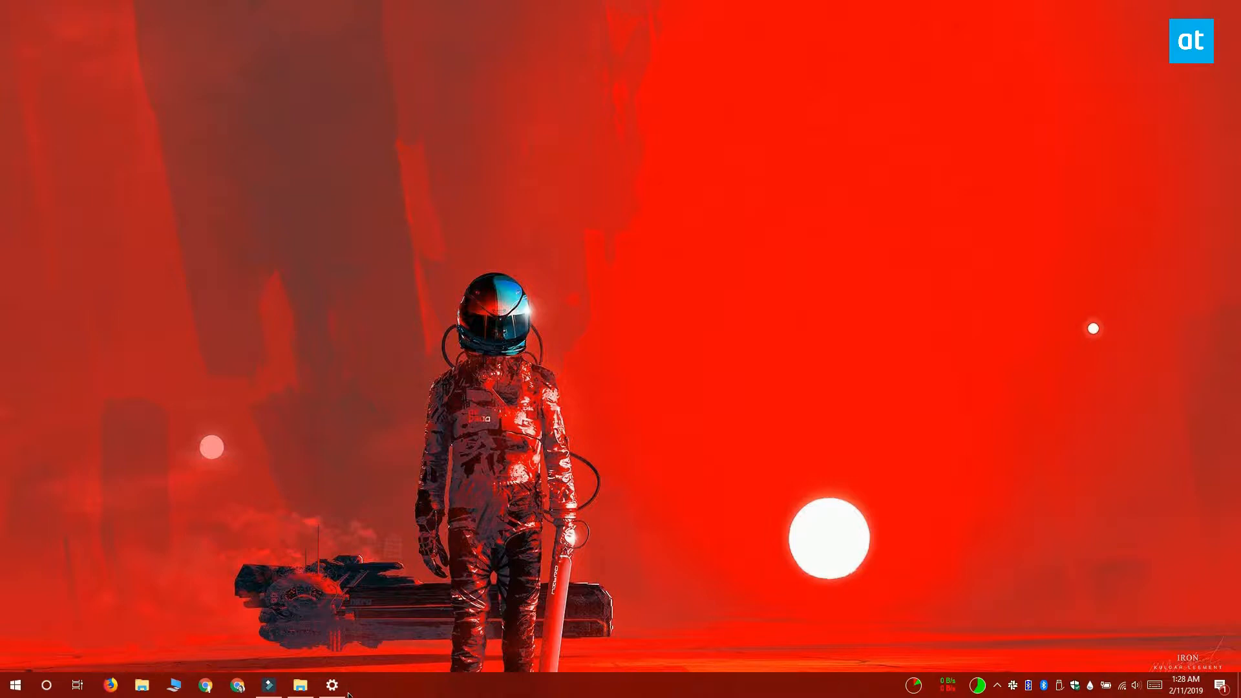
# Reach the System Display page showing the two connected monitors
pyautogui.click(331, 685)
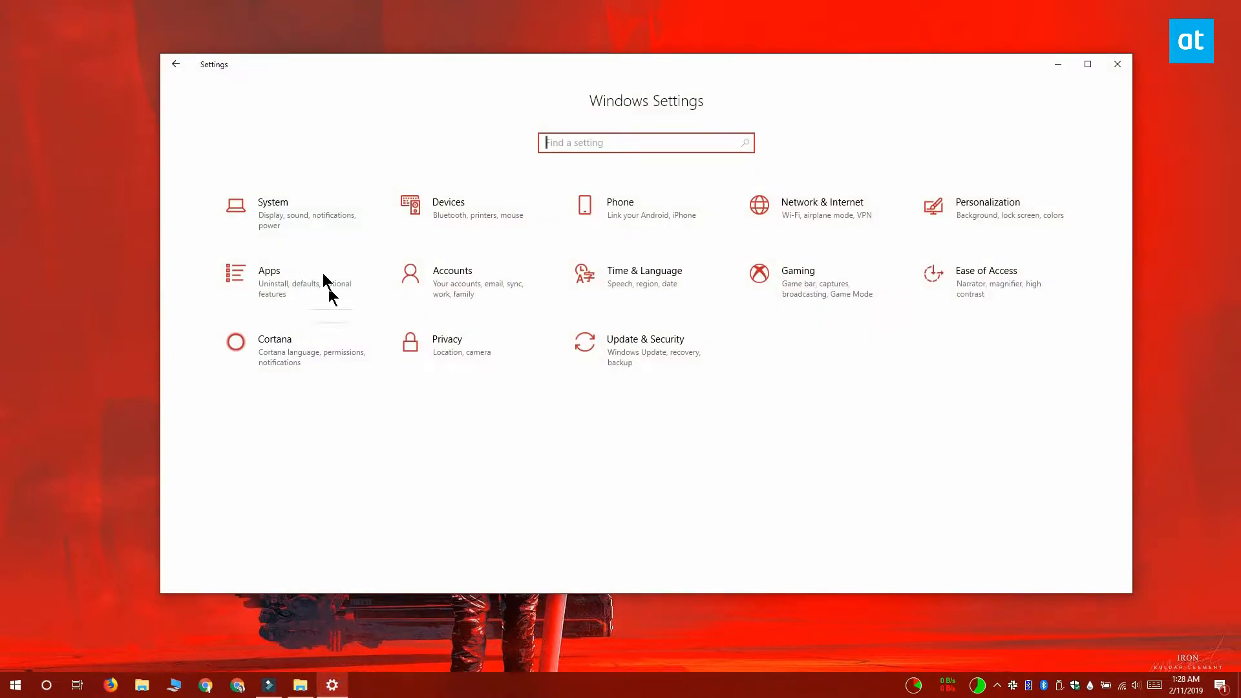
pyautogui.click(273, 207)
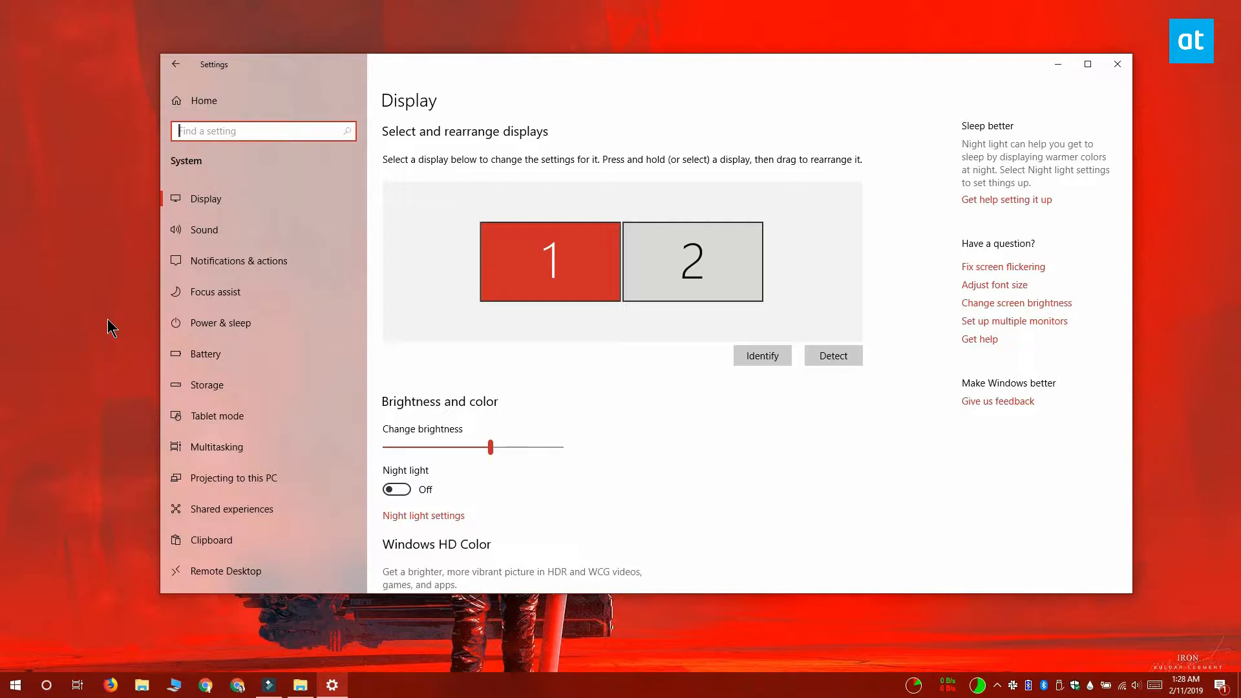
pyautogui.moveTo(800, 437)
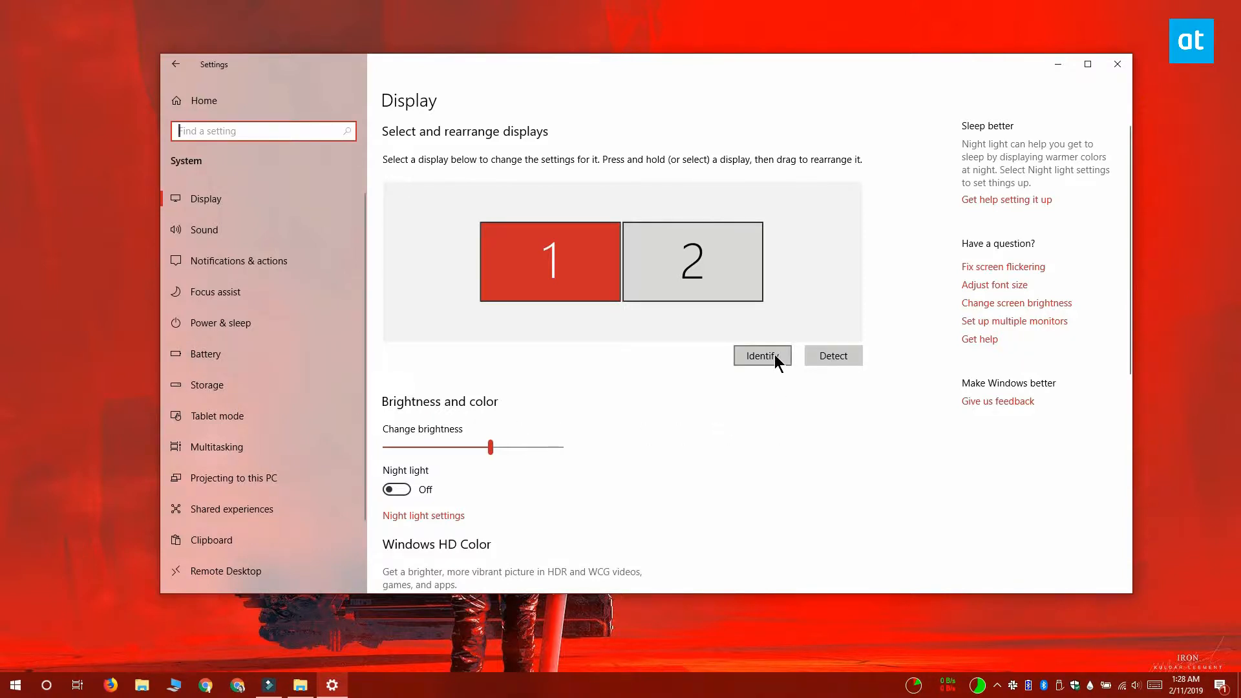
pyautogui.click(763, 356)
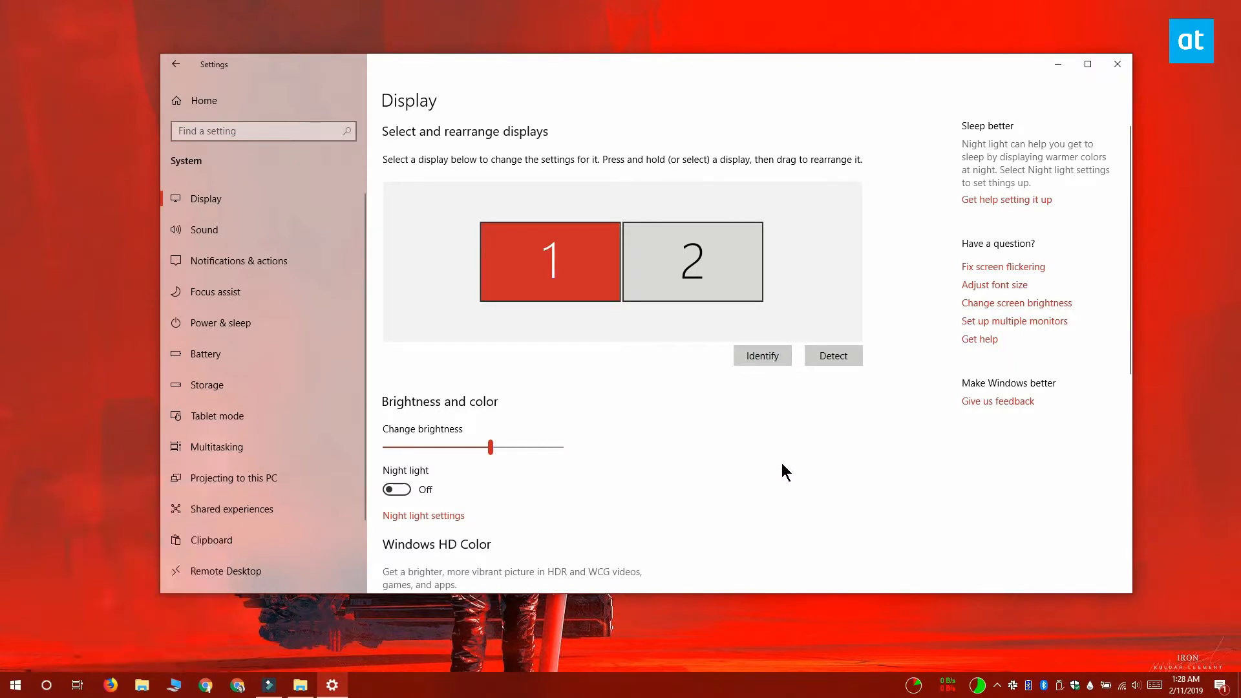
pyautogui.click(763, 355)
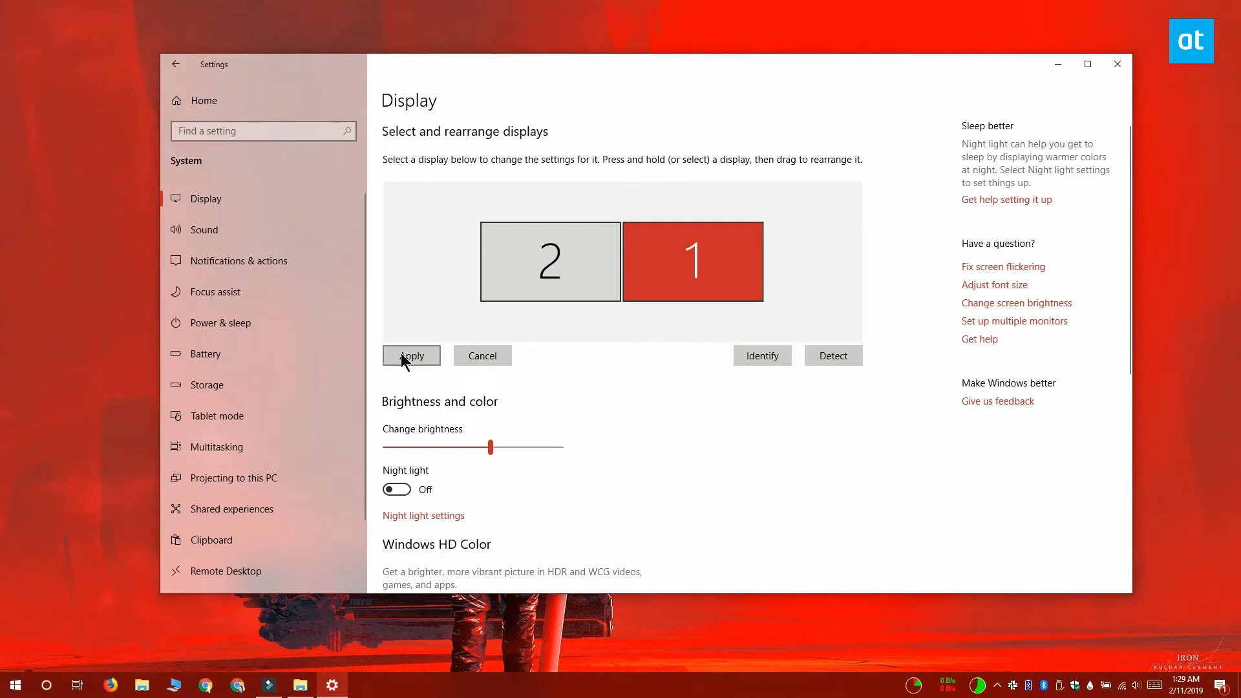
# Apply monitor 2 placed left of monitor 1, then select monitor 1
pyautogui.click(411, 355)
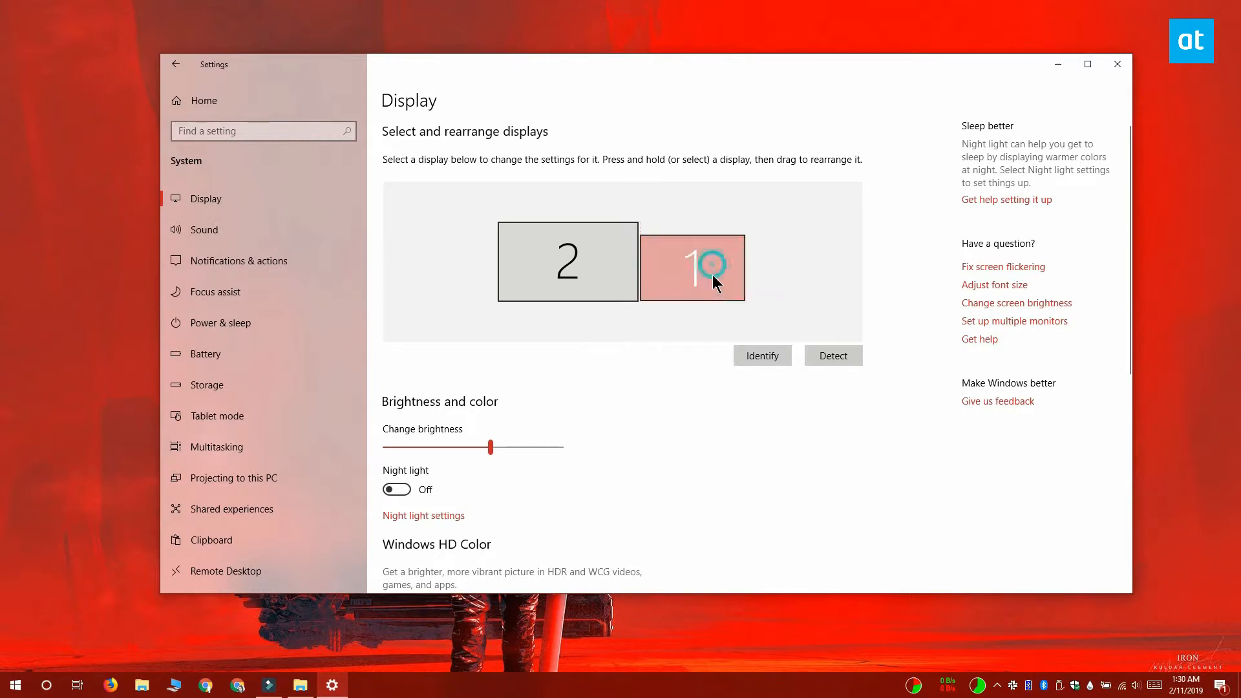
pyautogui.click(709, 266)
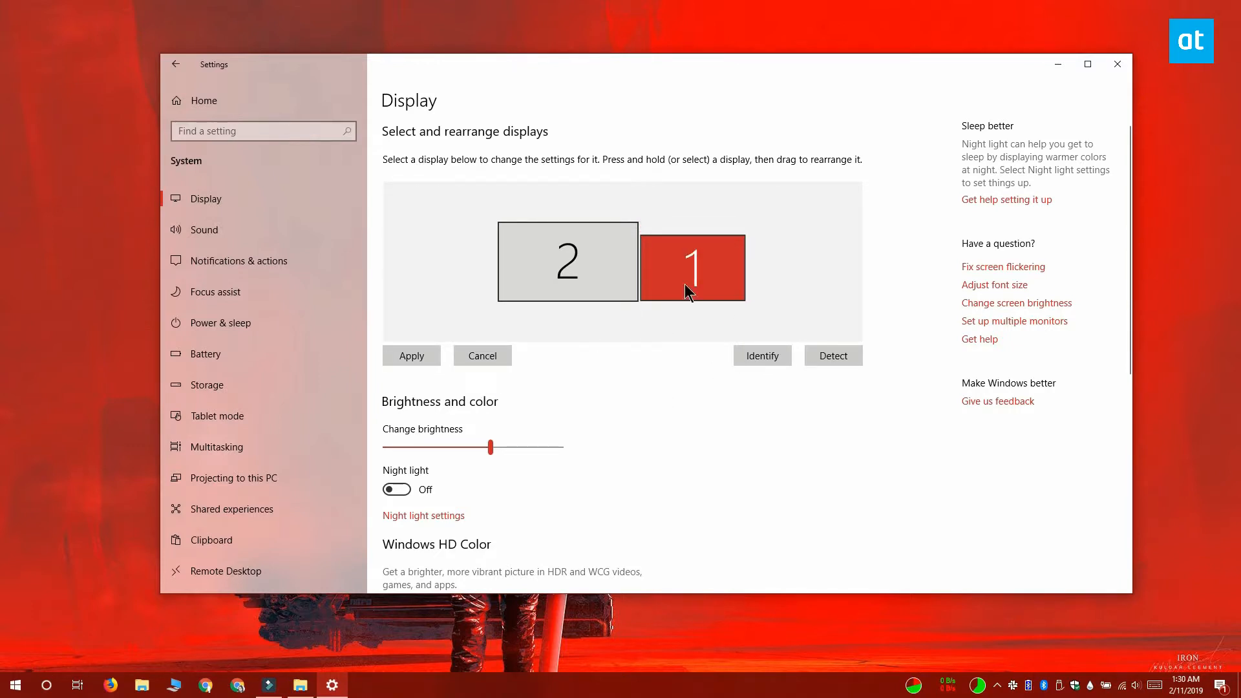
pyautogui.click(693, 268)
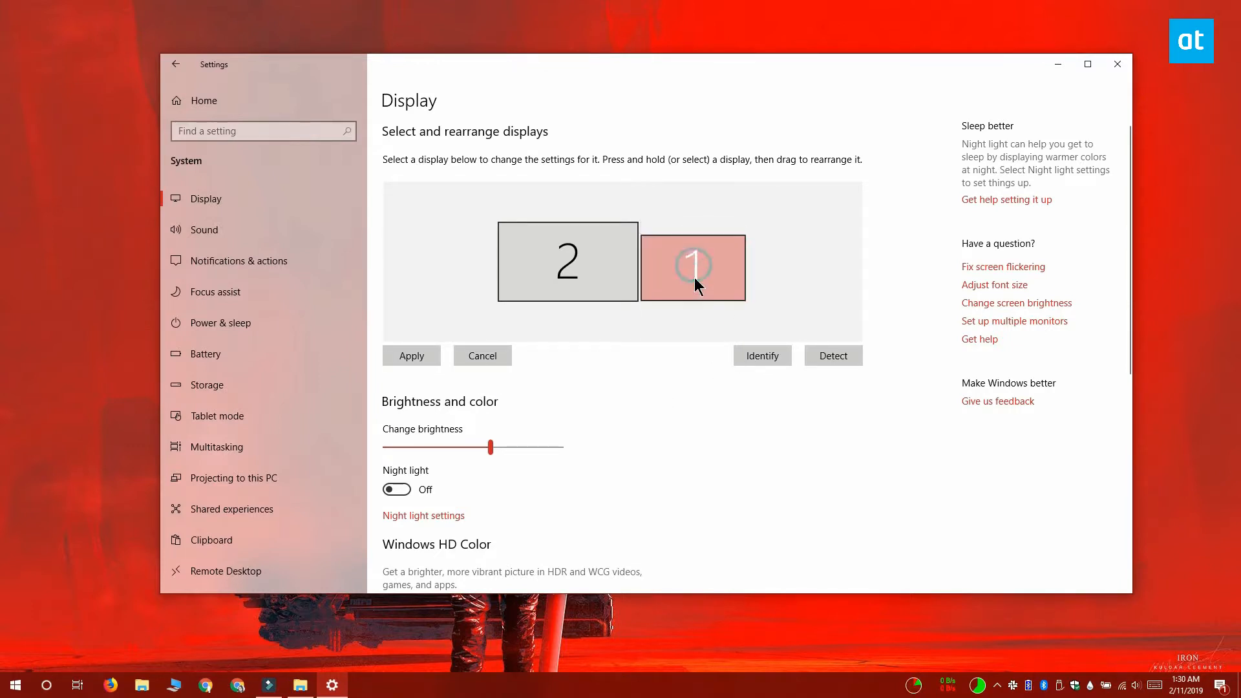
pyautogui.click(411, 355)
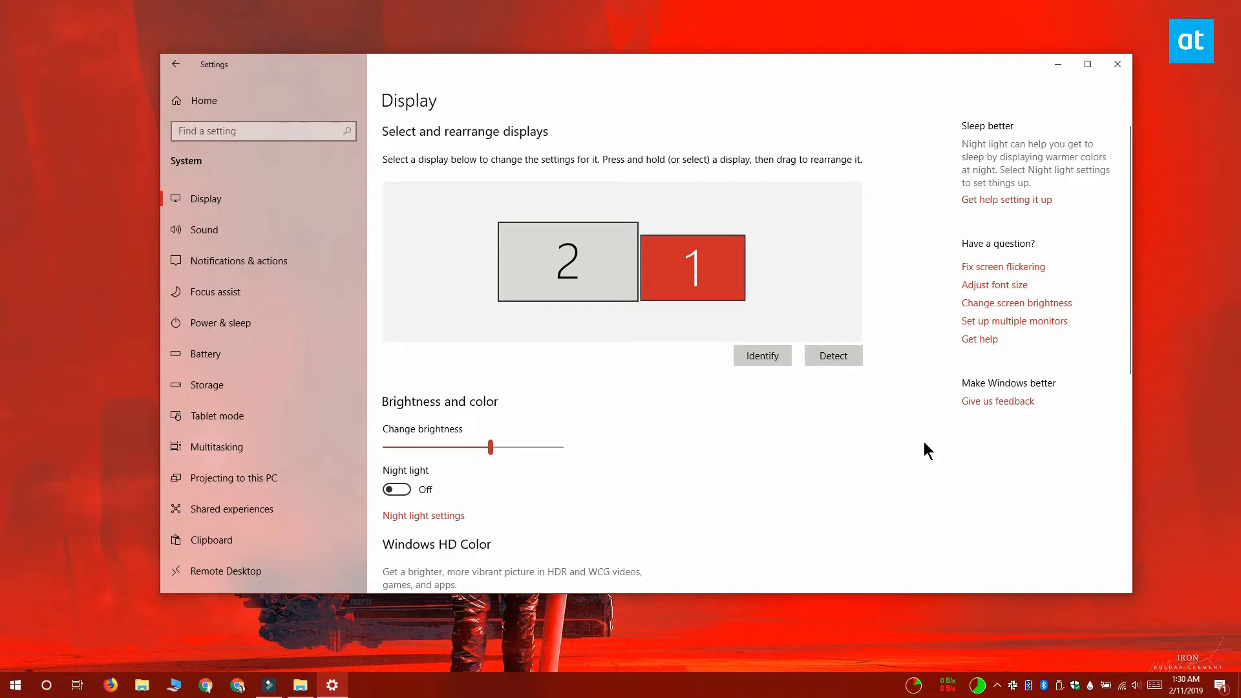
pyautogui.click(665, 268)
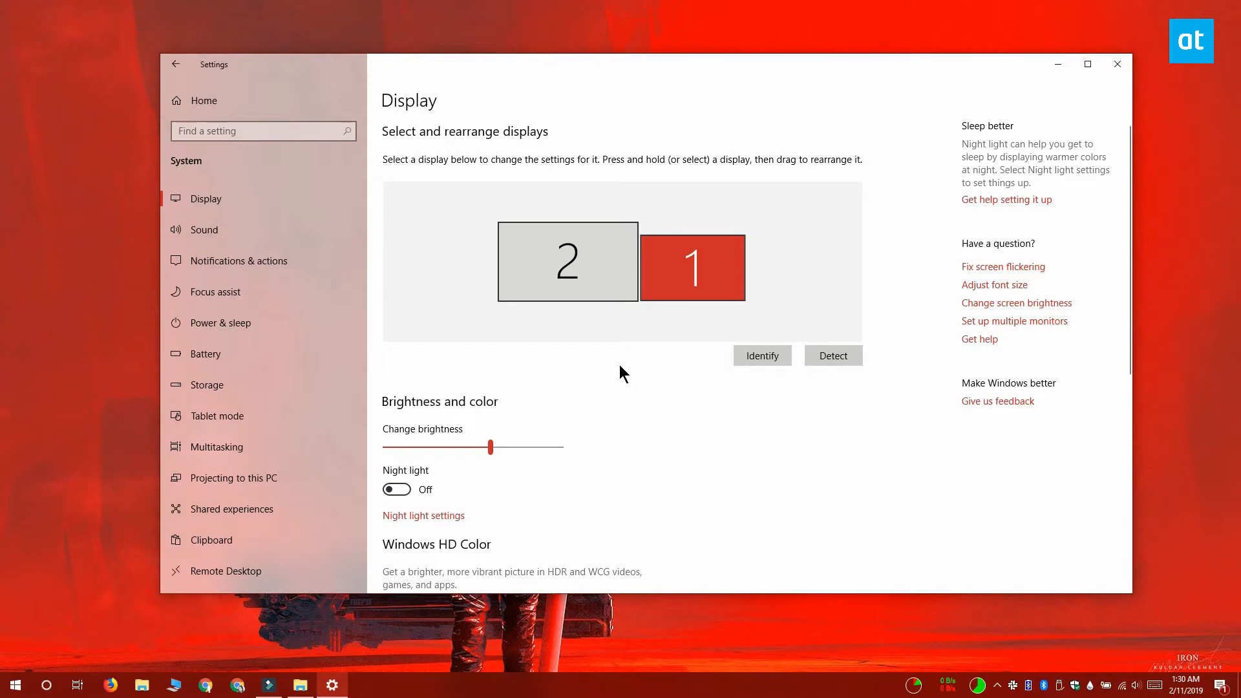
# Change monitor 1's resolution to match monitor 2 and keep the changes
pyautogui.scroll(-3)
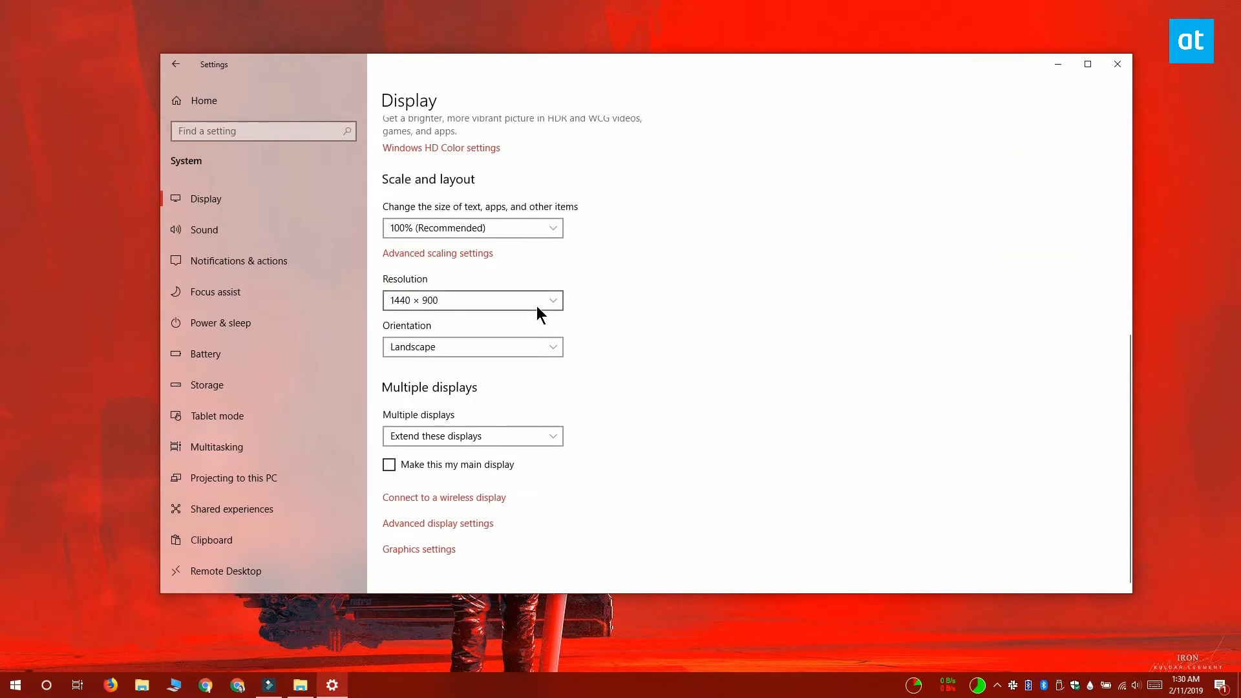
pyautogui.click(473, 300)
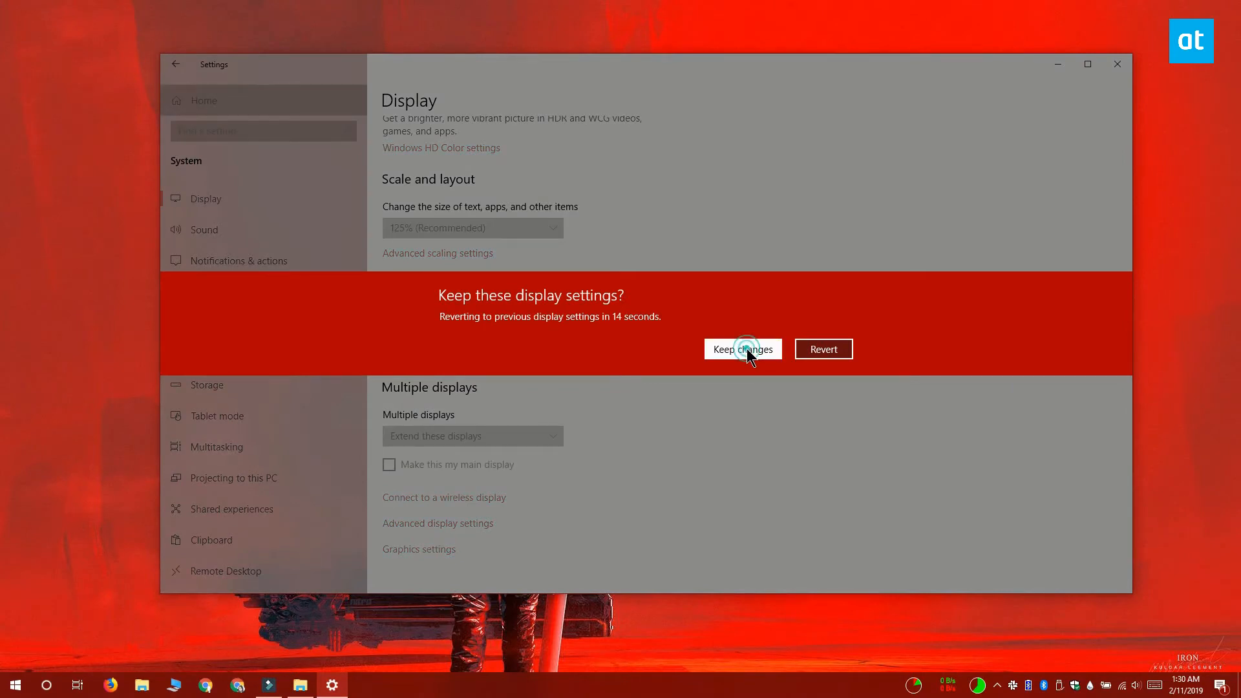
pyautogui.click(743, 349)
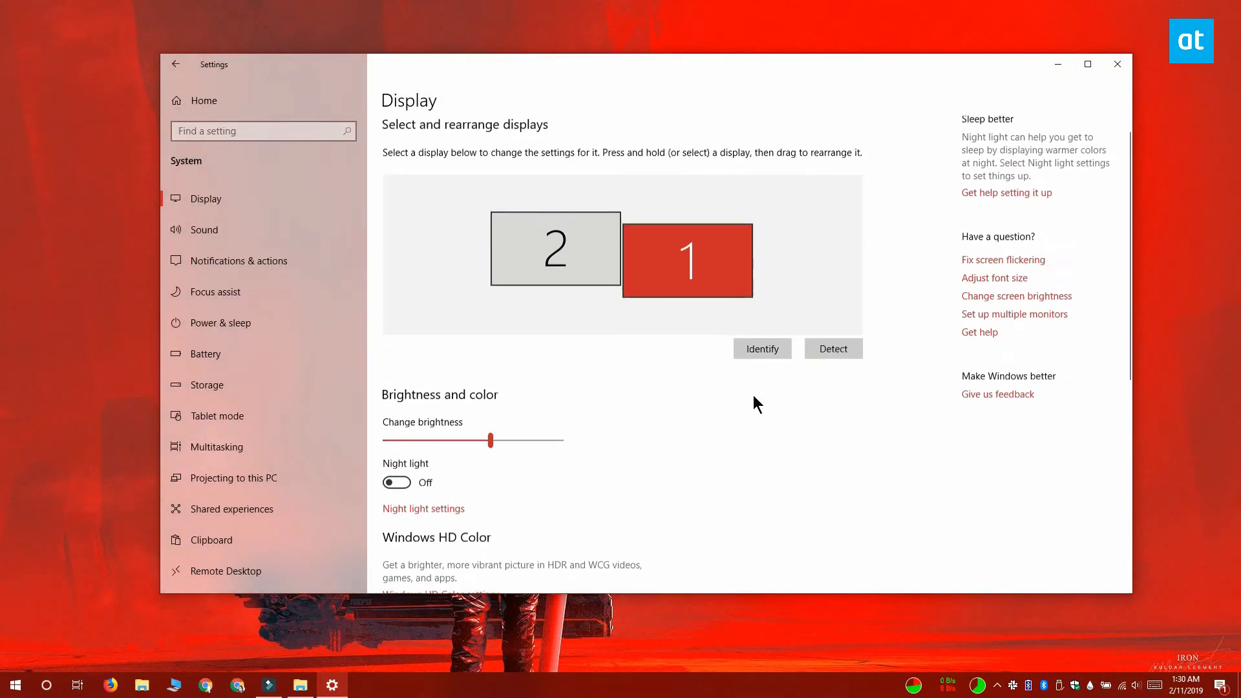
# Align monitor 1 level with monitor 2 and apply the arrangement
pyautogui.click(686, 260)
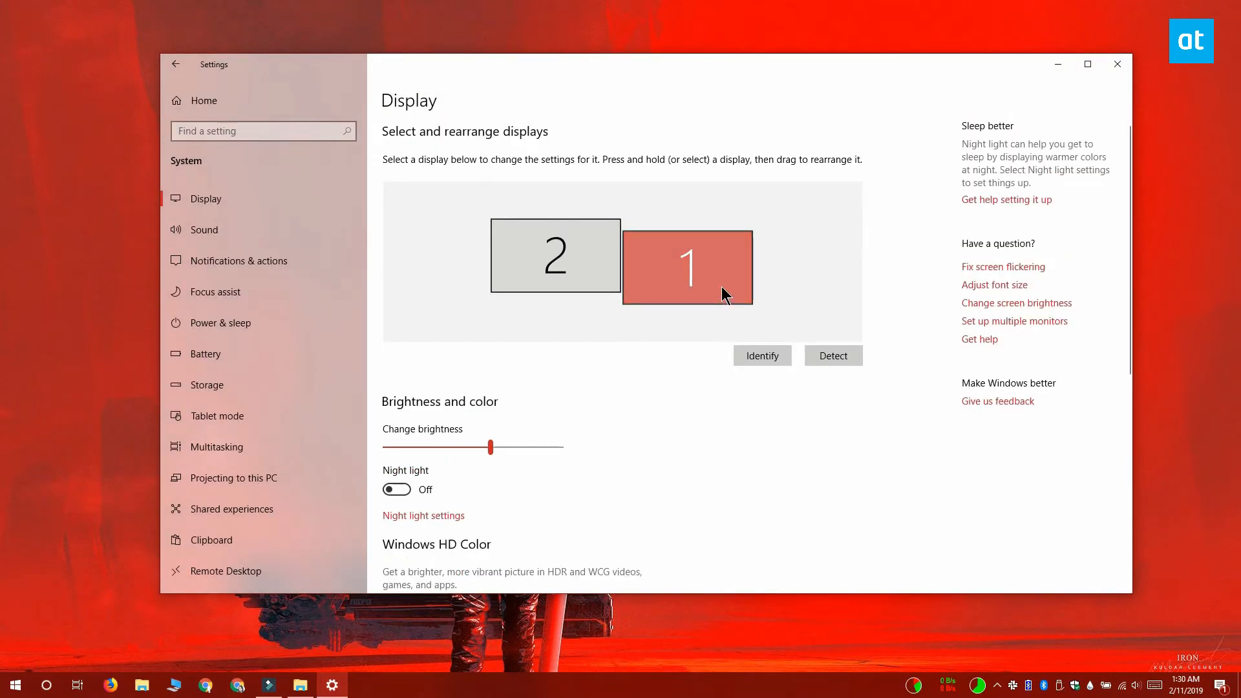
pyautogui.moveTo(687, 267); pyautogui.dragTo(693, 261)
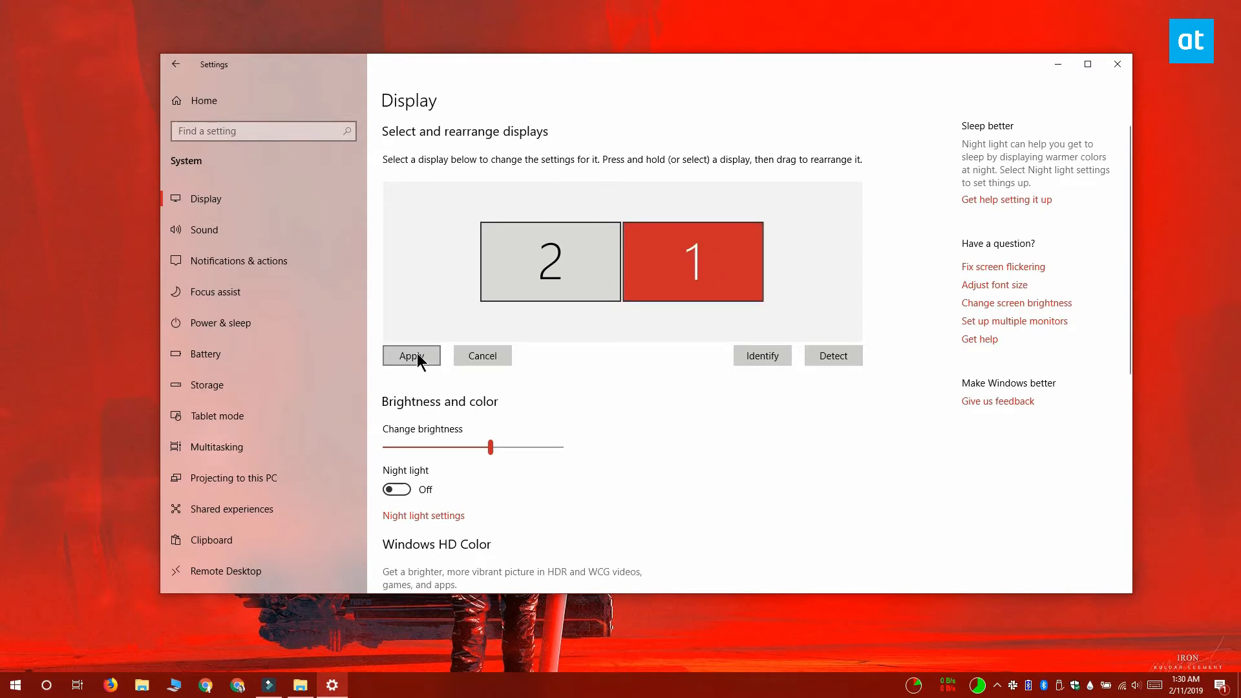
pyautogui.click(411, 356)
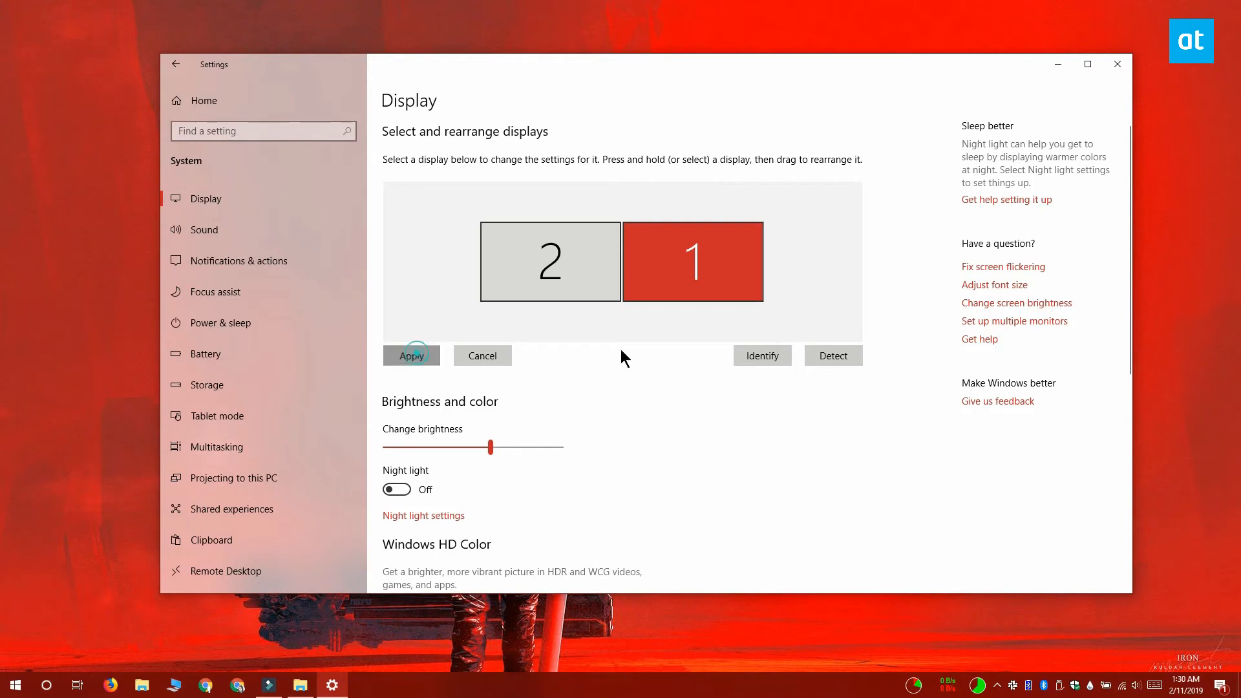
pyautogui.click(411, 356)
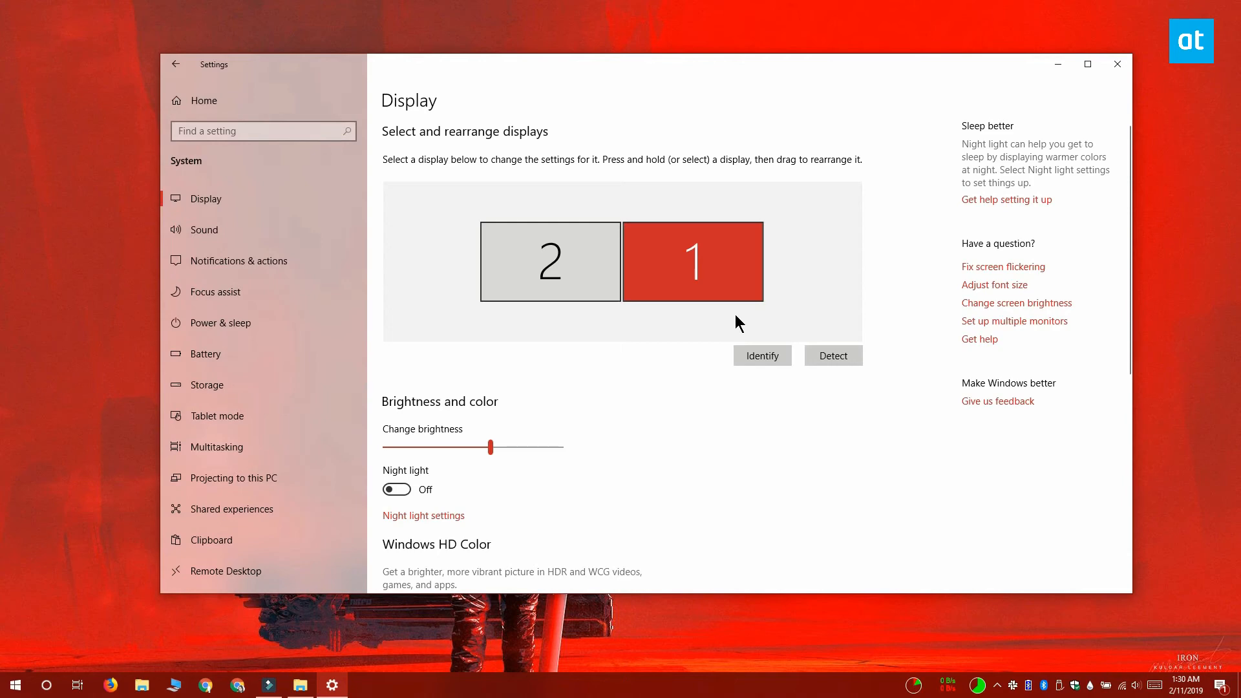
pyautogui.moveTo(738, 328)
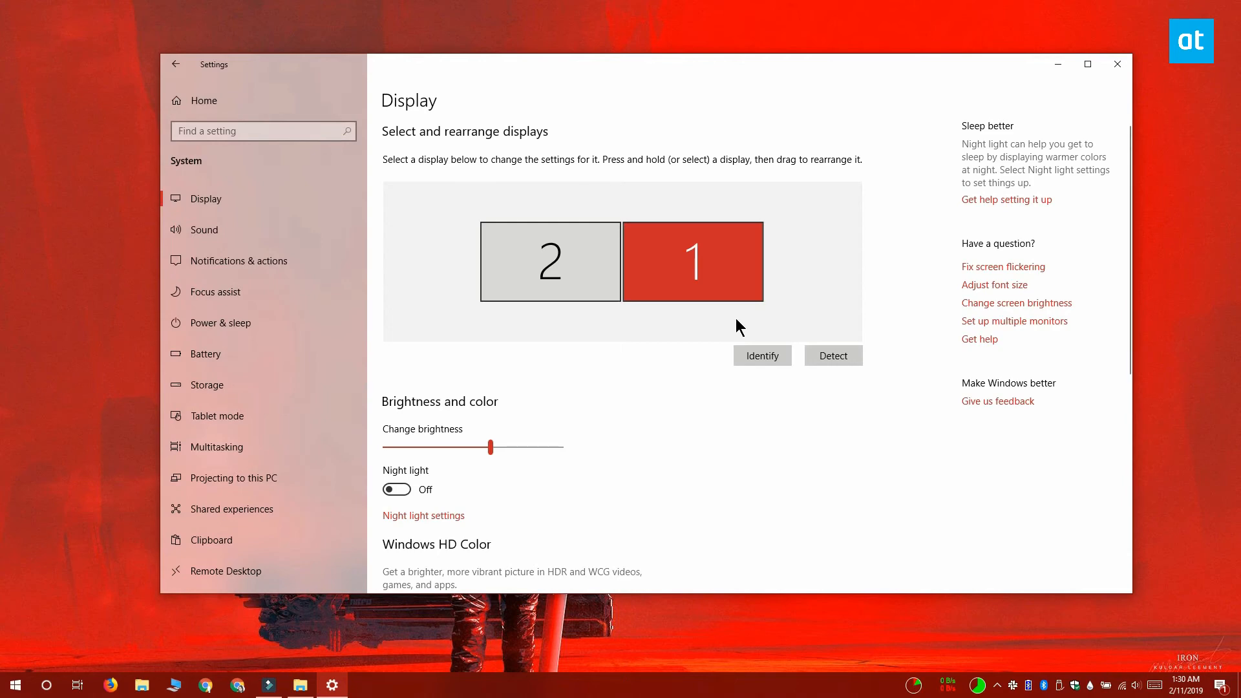
pyautogui.moveTo(738, 331)
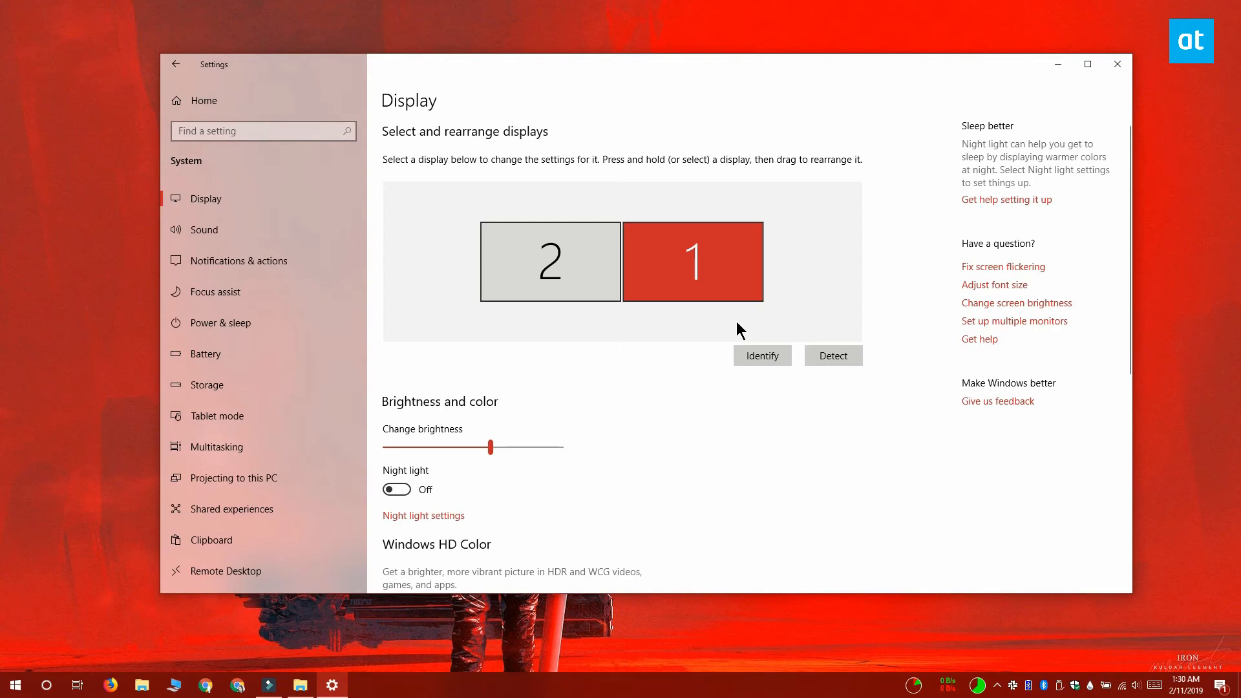